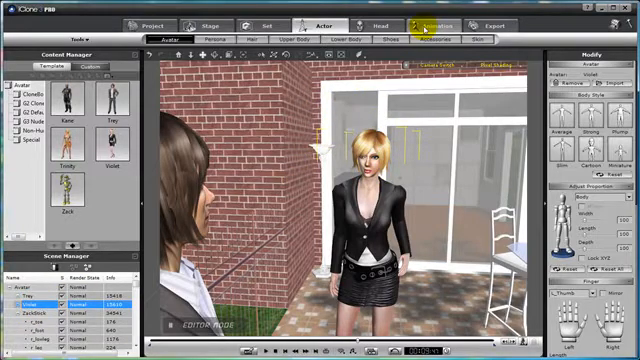
Open Violet's Animation tab to show the Motion sub-tab and Motion modify panel
{"action": "left_click", "coordinate": [432, 24]}
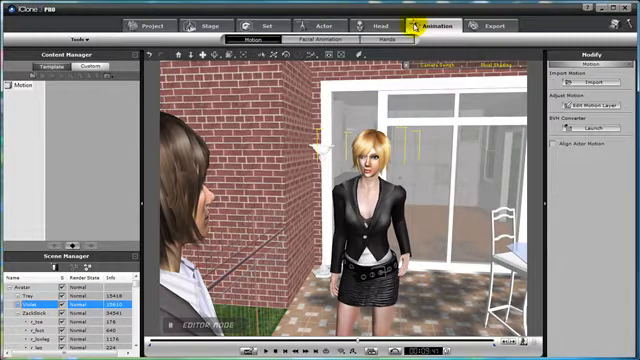
{"action": "left_click", "coordinate": [314, 37]}
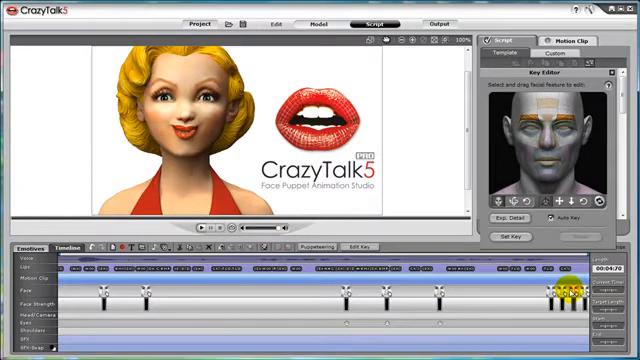
Preview the facial script playback, then stop it
{"action": "left_click", "coordinate": [203, 228]}
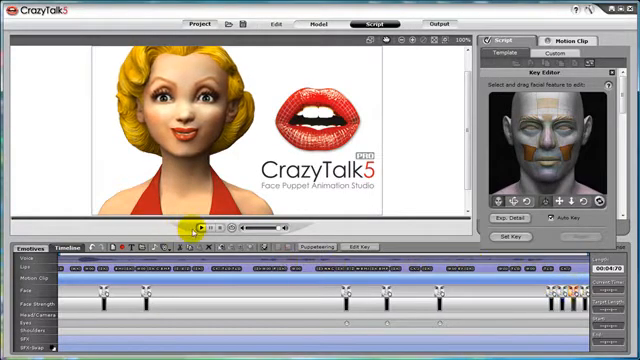
{"action": "left_click", "coordinate": [202, 226]}
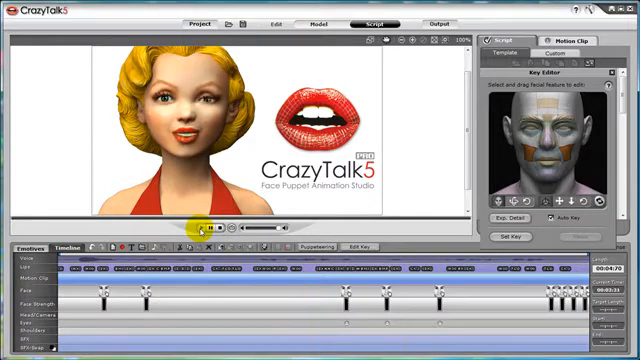
{"action": "left_click", "coordinate": [199, 228]}
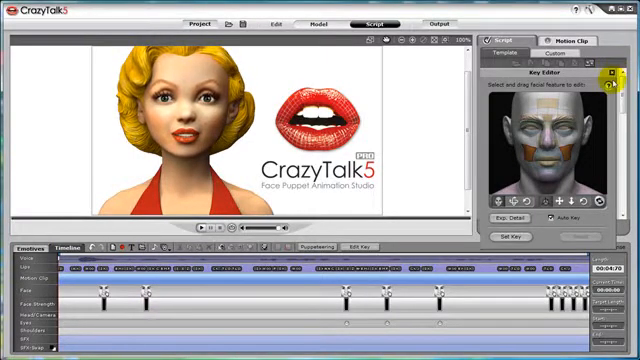
Close the Key Editor and add the script to the Custom library with a name
{"action": "left_click", "coordinate": [513, 51]}
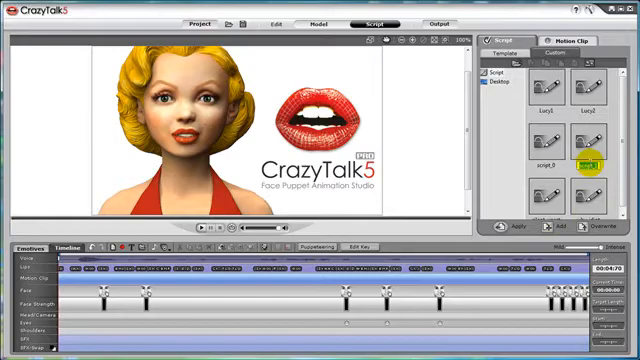
{"action": "left_click", "coordinate": [585, 165]}
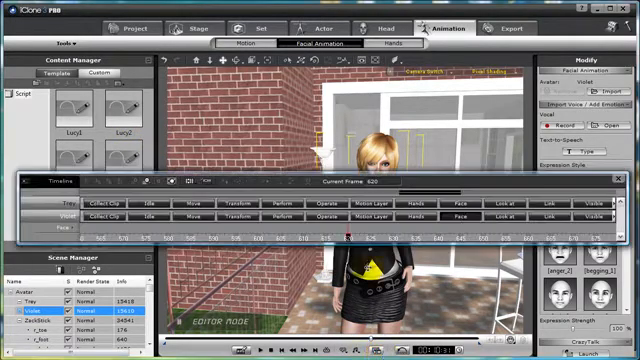
Expand Violet's Face track in the Timeline beside the Custom facial script library
{"action": "left_click", "coordinate": [118, 102]}
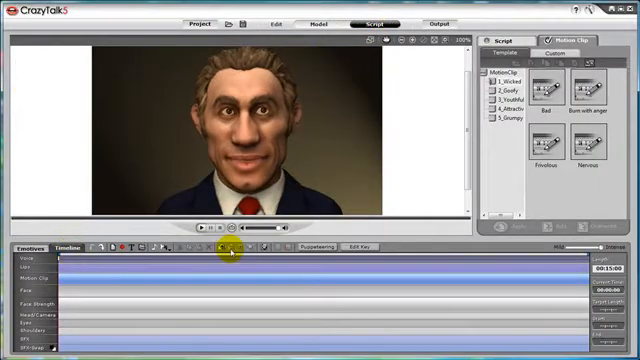
Open Puppeteering with the 1_Wicked profile and enter record mode
{"action": "left_click", "coordinate": [320, 252]}
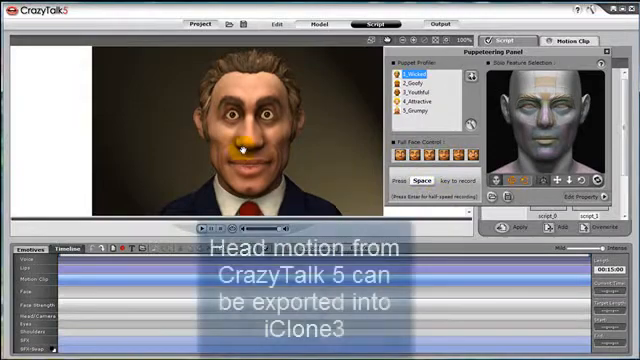
{"action": "key", "text": "space"}
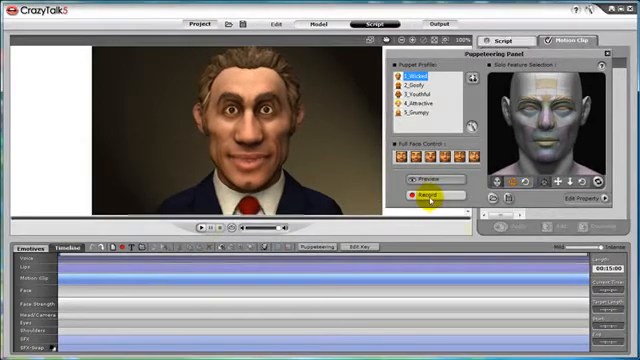
Record puppeteered head motion as MotionClip_0 on the timeline
{"action": "left_click", "coordinate": [420, 197]}
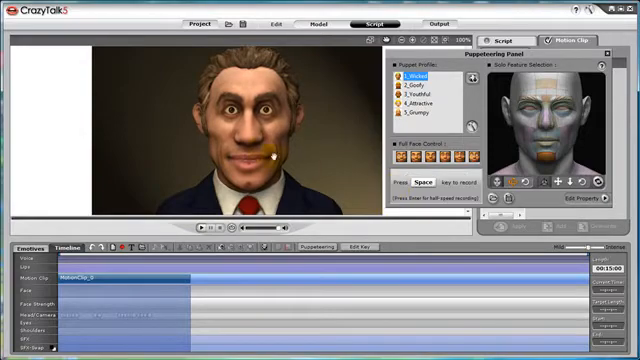
Record a second take, MotionClip_1, and show the Custom motion clip library
{"action": "key", "text": "space"}
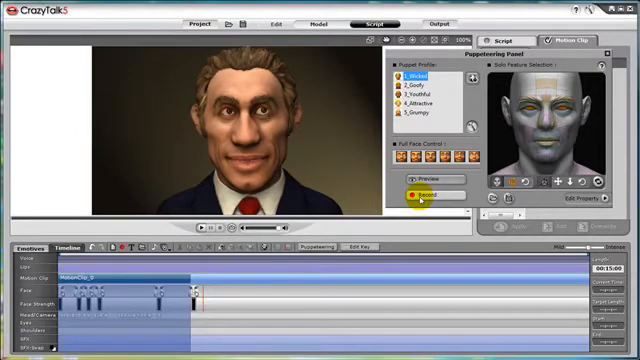
{"action": "left_click", "coordinate": [419, 196]}
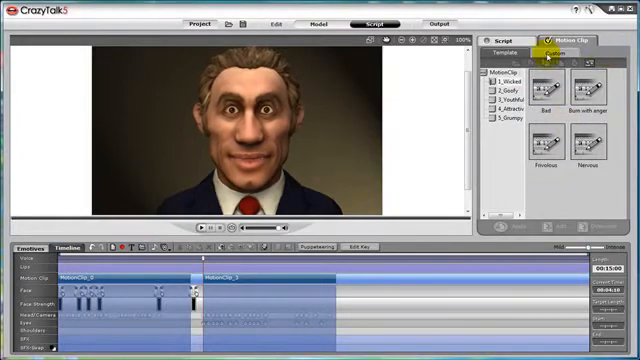
{"action": "left_click", "coordinate": [522, 39]}
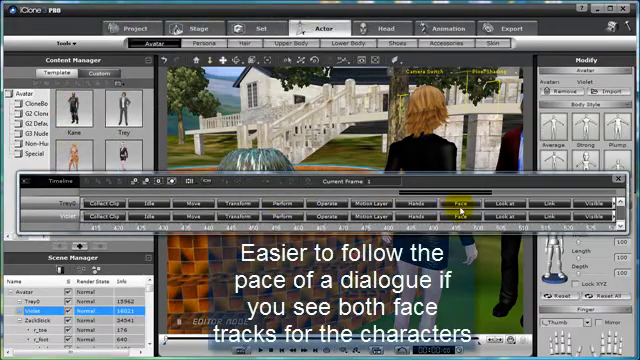
Select Trey's Face track and close the Timeline to show silent_upset and why_idiot
{"action": "left_click", "coordinate": [450, 28]}
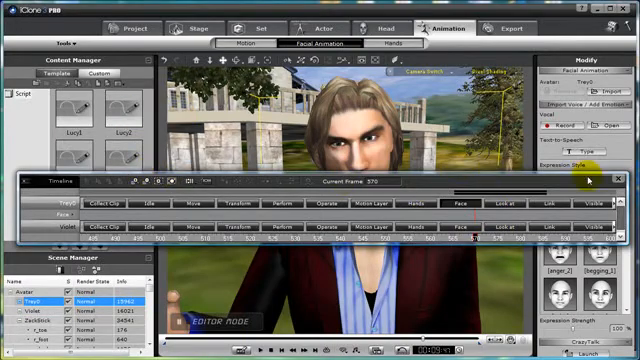
{"action": "left_click", "coordinate": [588, 180]}
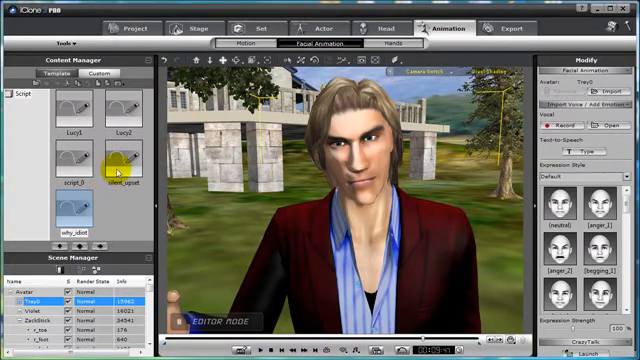